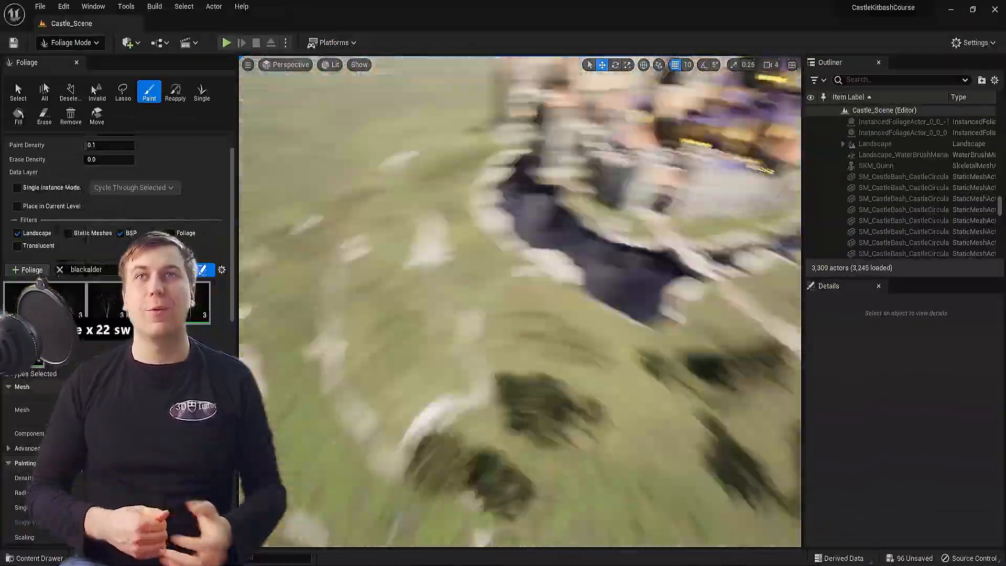
# Exit Foliage Mode and open the Landscape_MM material graph in the Material Editor.
pyautogui.click(18, 91)
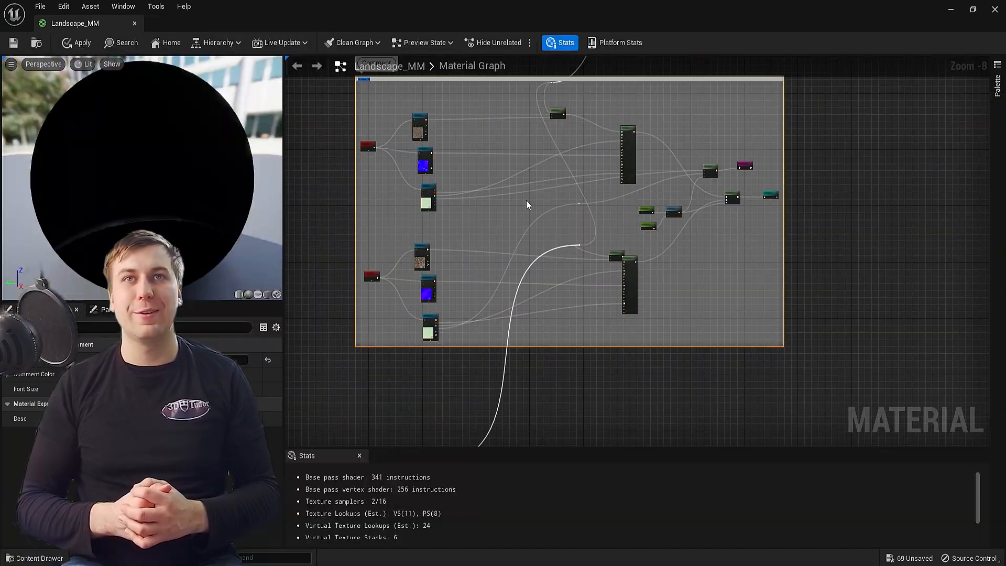
pyautogui.scroll(-3)
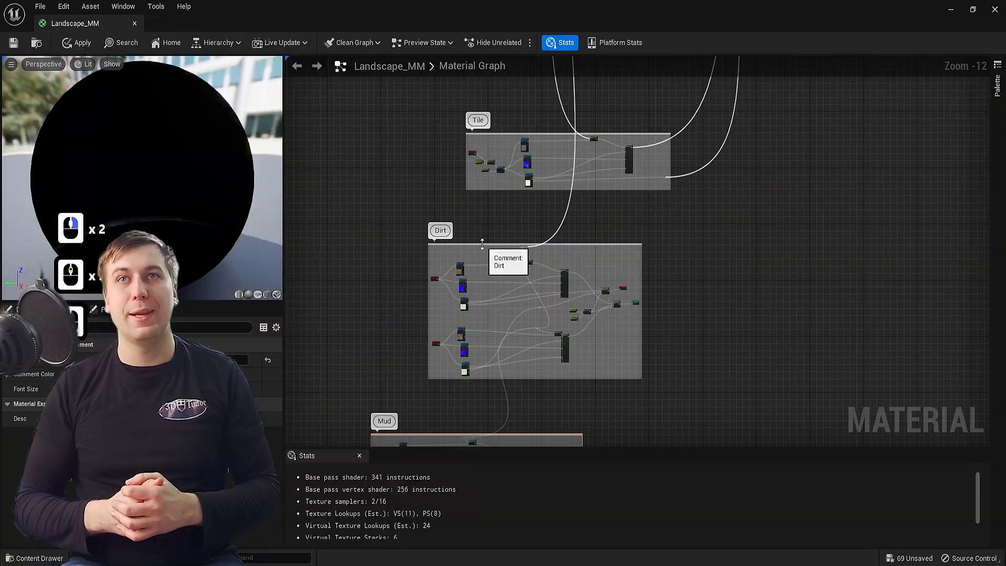